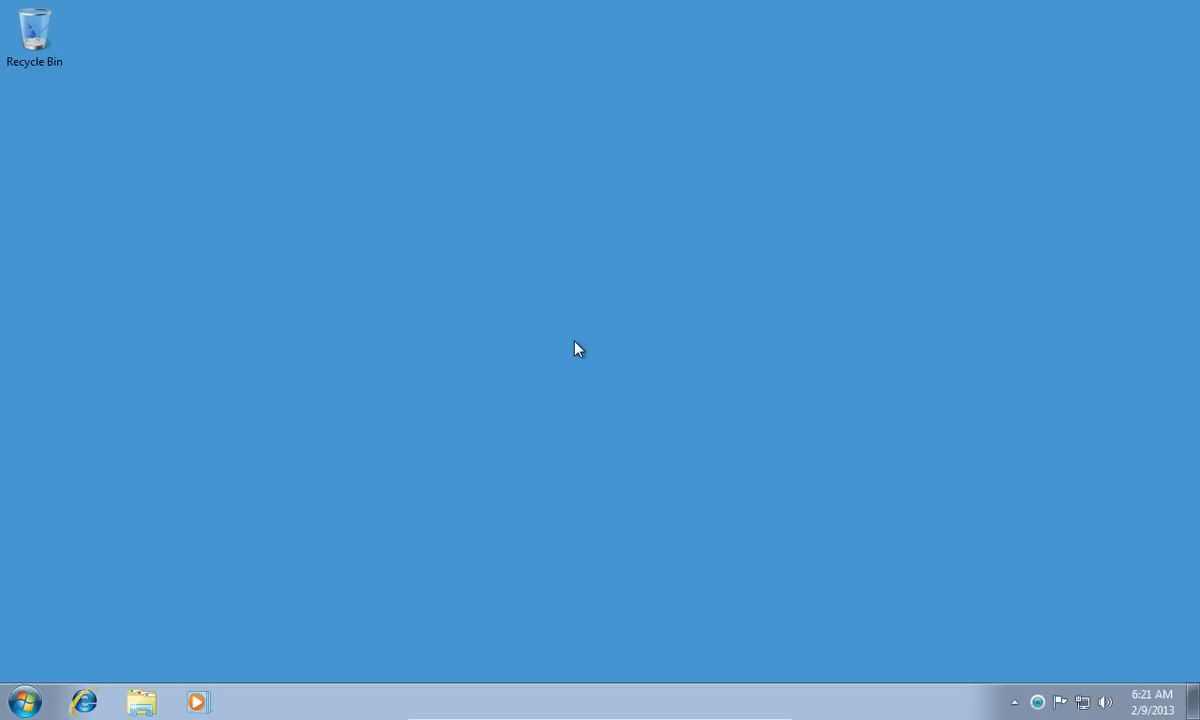
{"action": "mouse_move", "coordinate": [659, 412]}
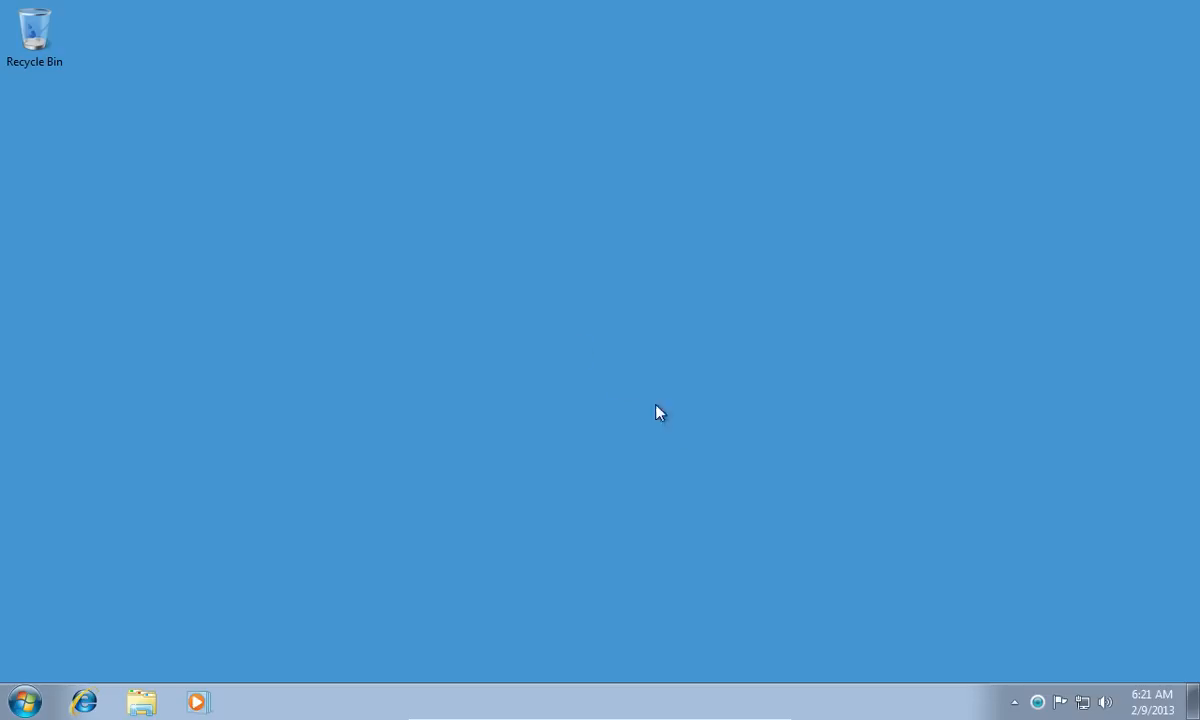
{"action": "mouse_move", "coordinate": [1040, 702]}
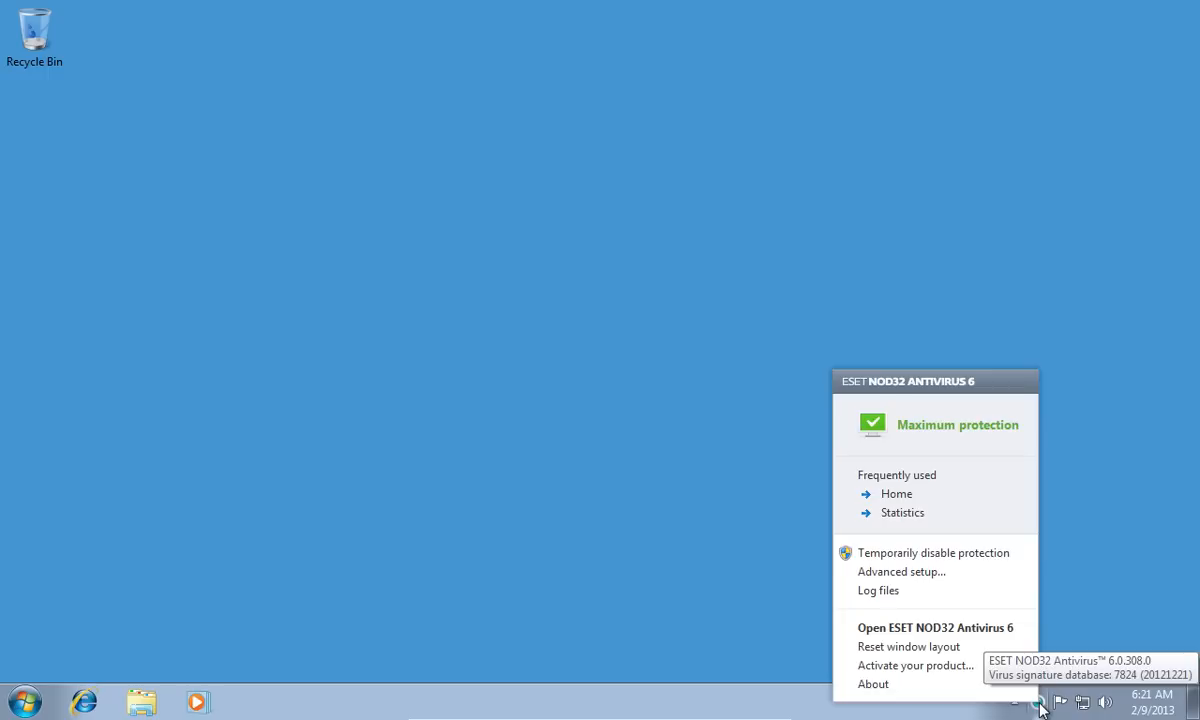
{"action": "mouse_move", "coordinate": [928, 637]}
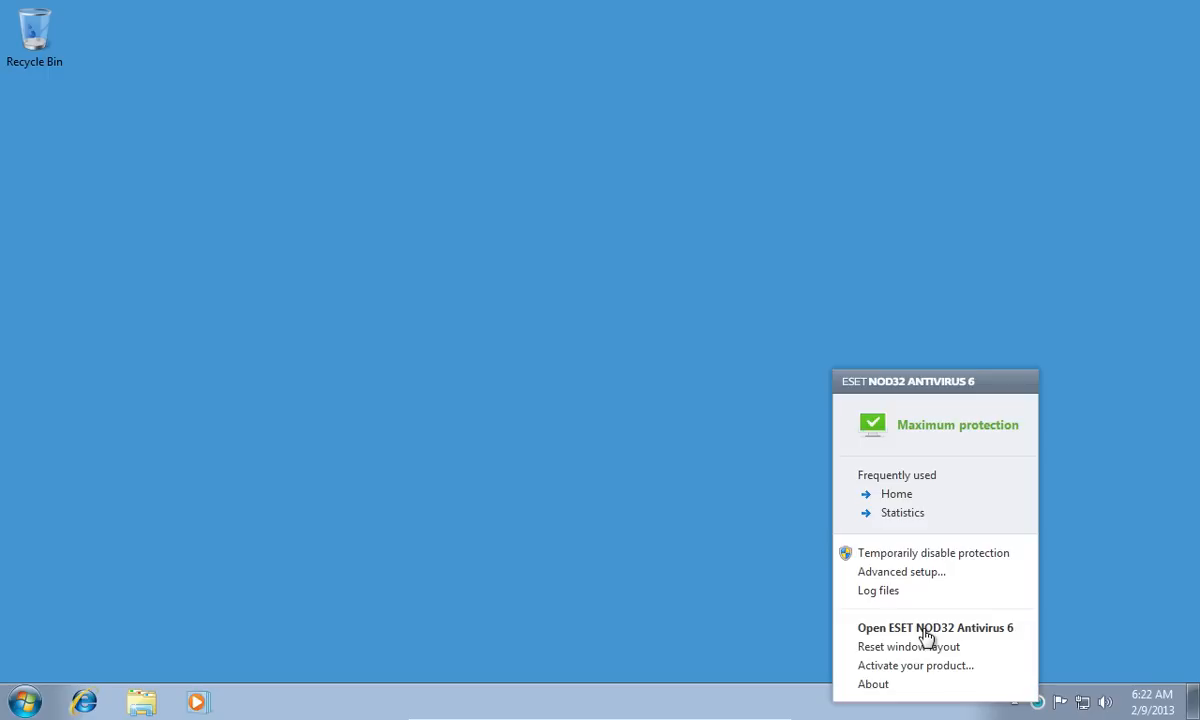
Open the ESET NOD32 Antivirus 6 main window from the tray icon.
{"action": "left_click", "coordinate": [934, 627]}
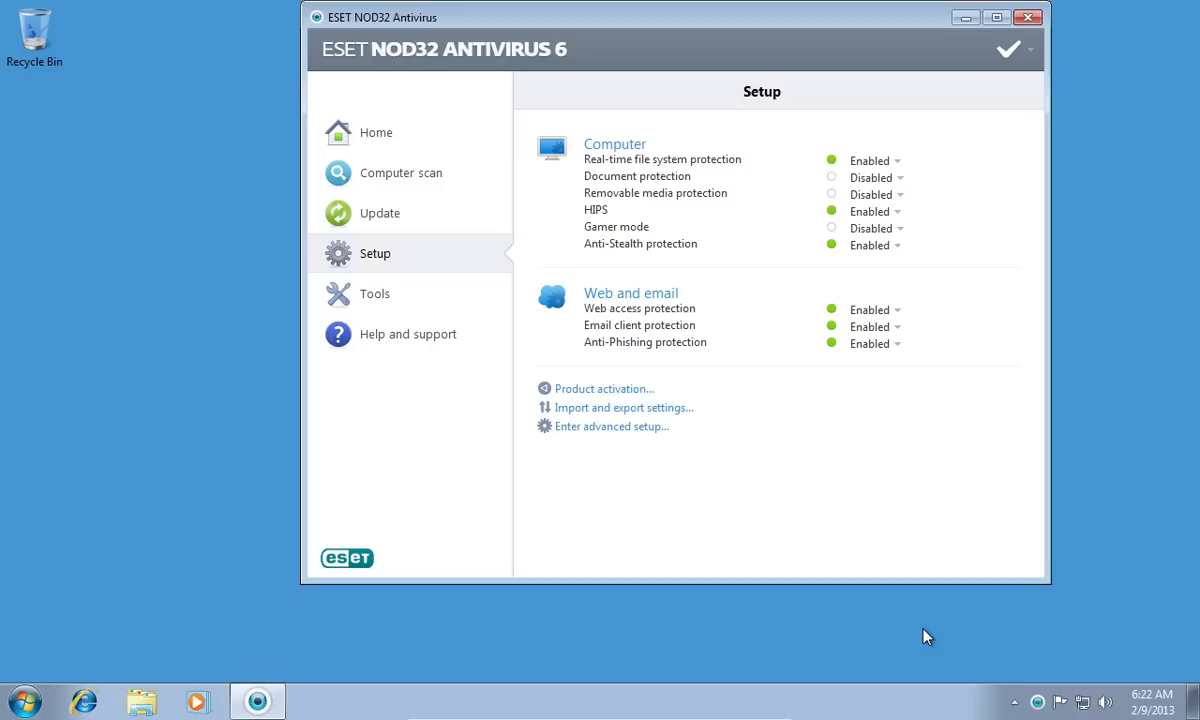
{"action": "mouse_move", "coordinate": [600, 426]}
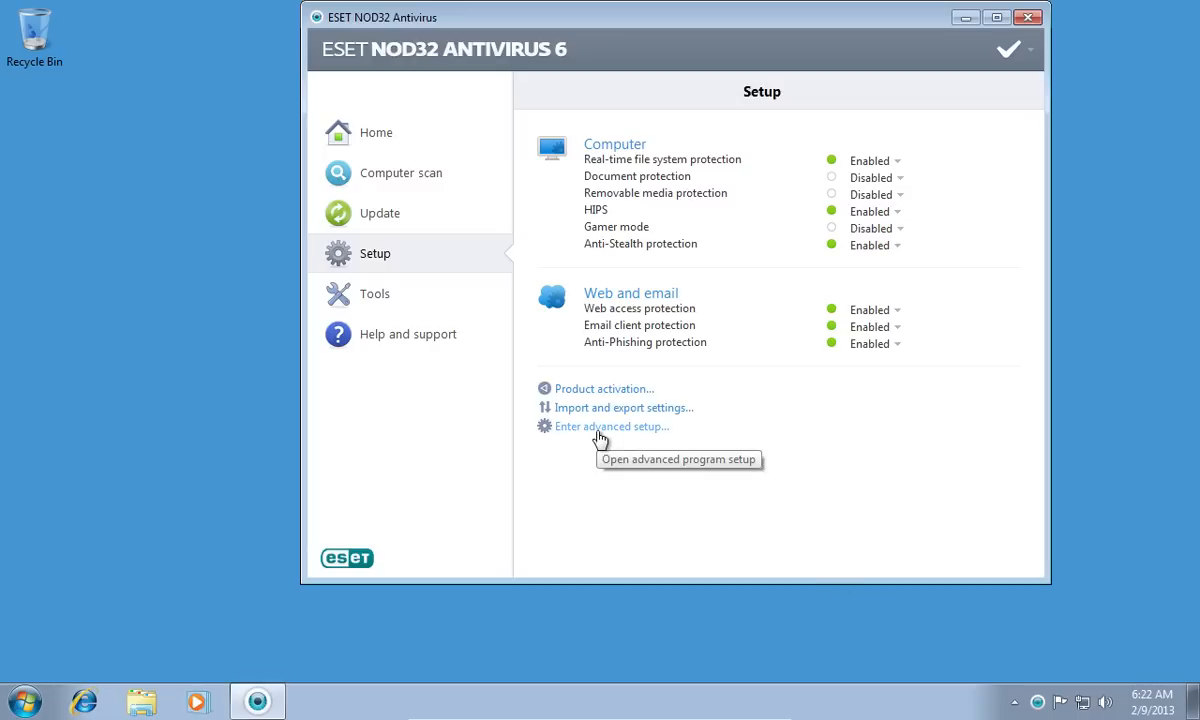
In Advanced setup, go to Web access protection > URL address management and open the list dropdown.
{"action": "left_click", "coordinate": [612, 426]}
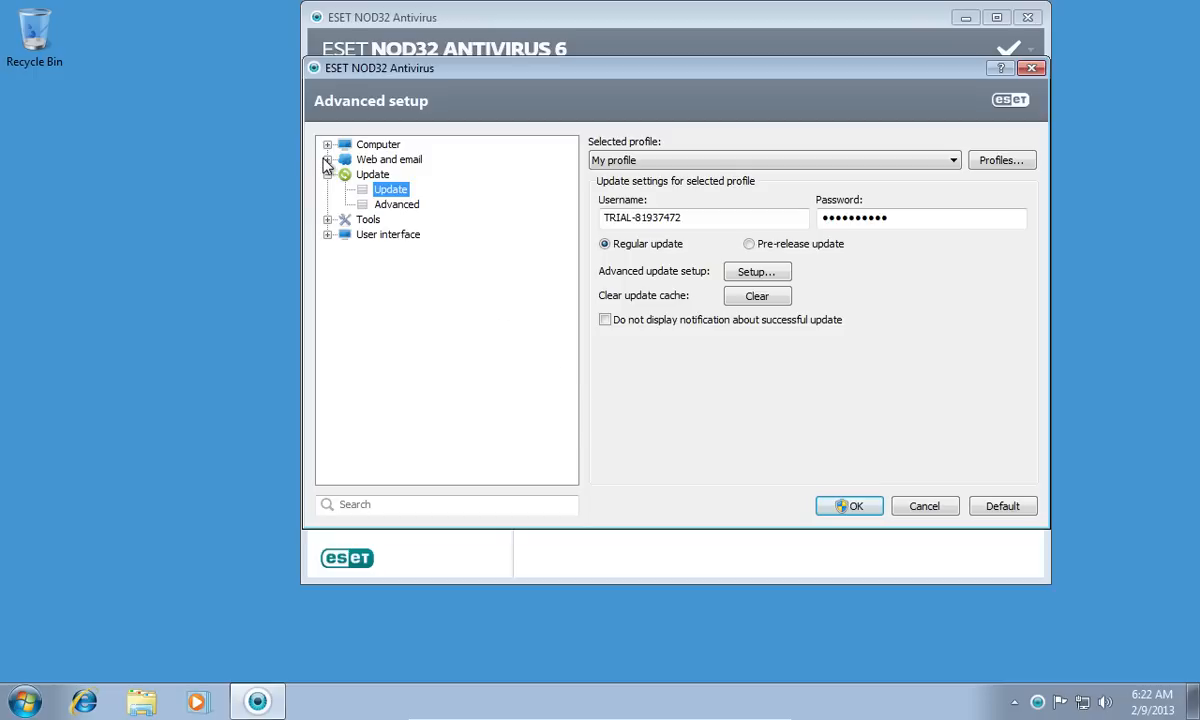
{"action": "left_click", "coordinate": [330, 159]}
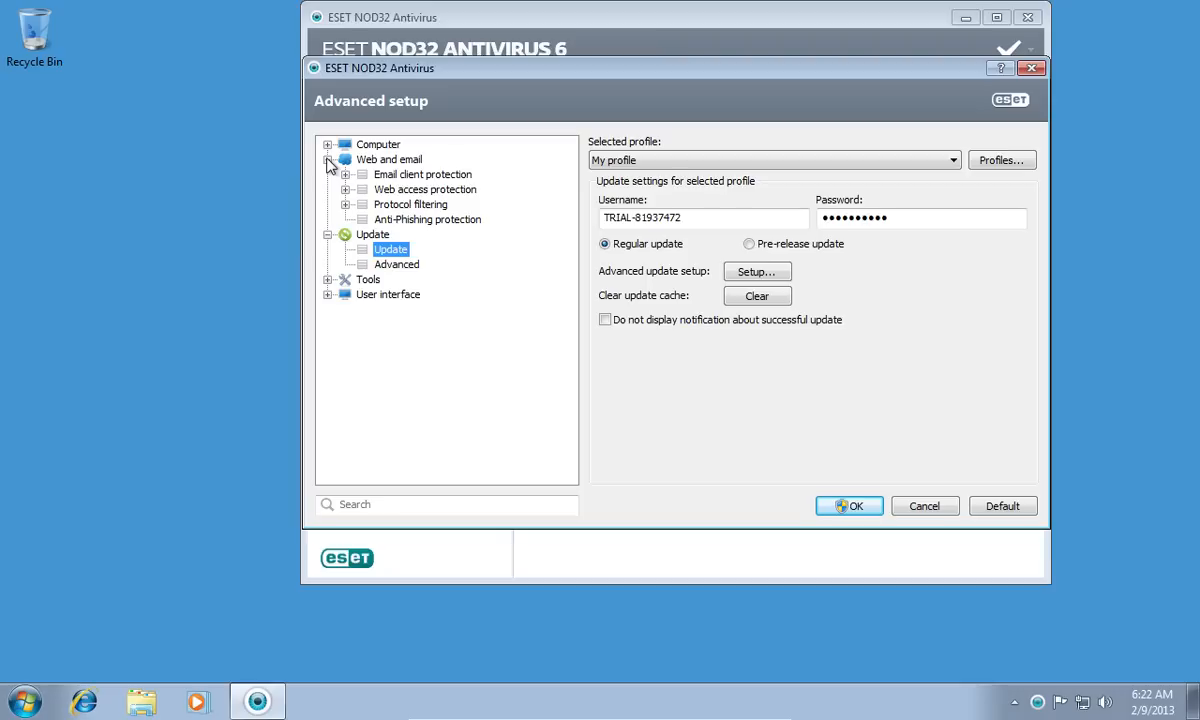
{"action": "left_click", "coordinate": [352, 189]}
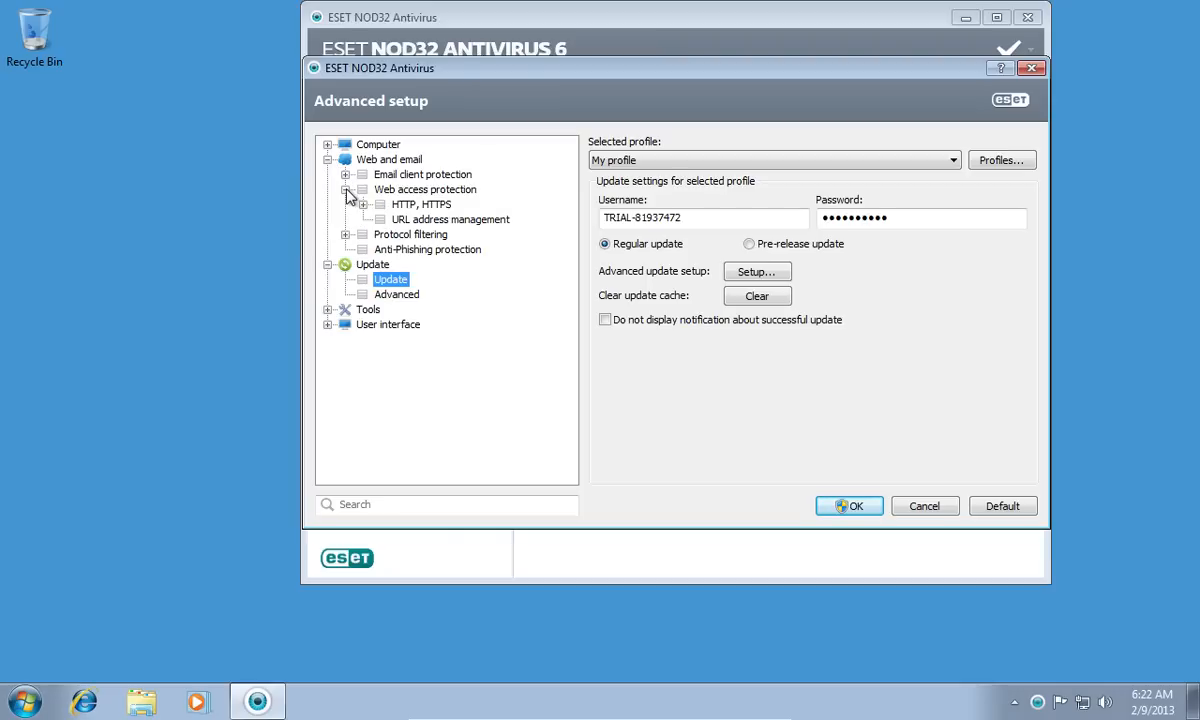
{"action": "mouse_move", "coordinate": [450, 219]}
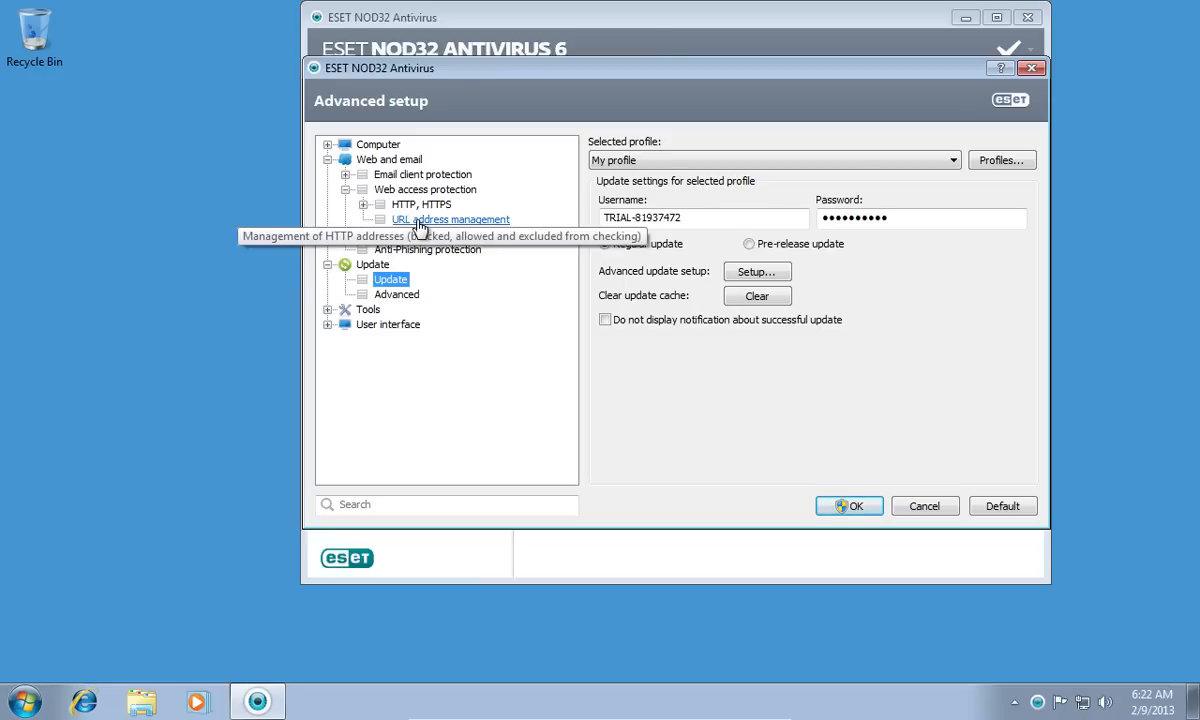
{"action": "left_click", "coordinate": [450, 219]}
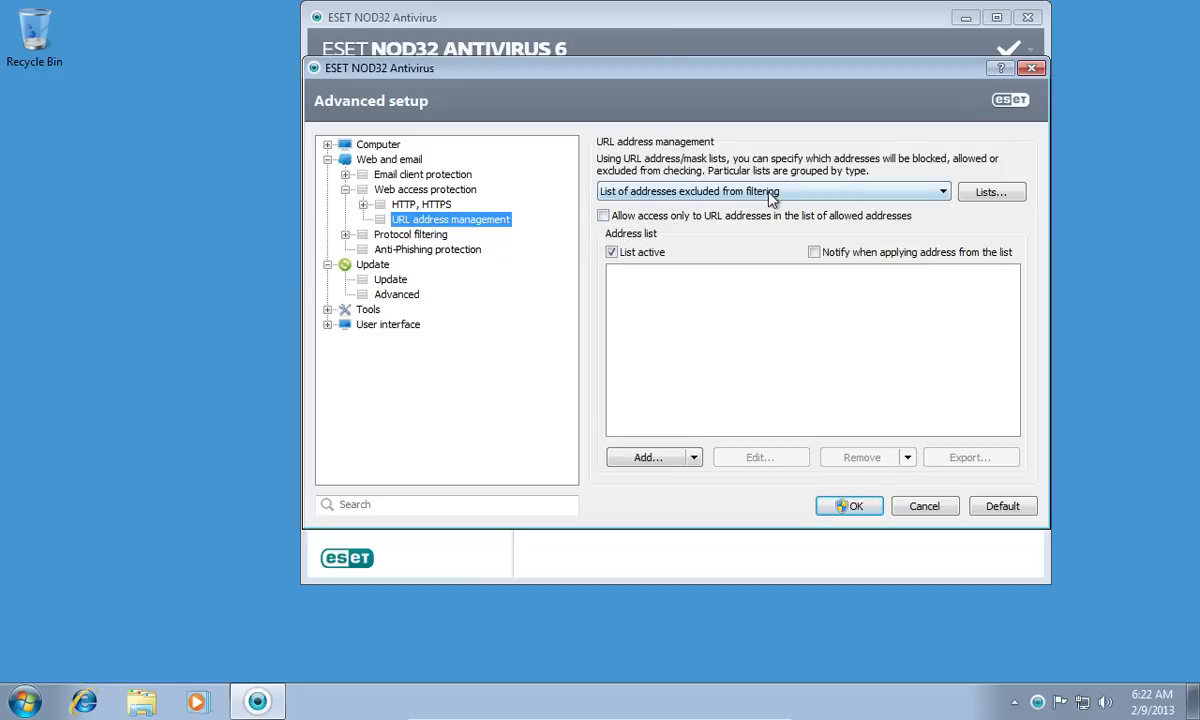
{"action": "left_click", "coordinate": [938, 191]}
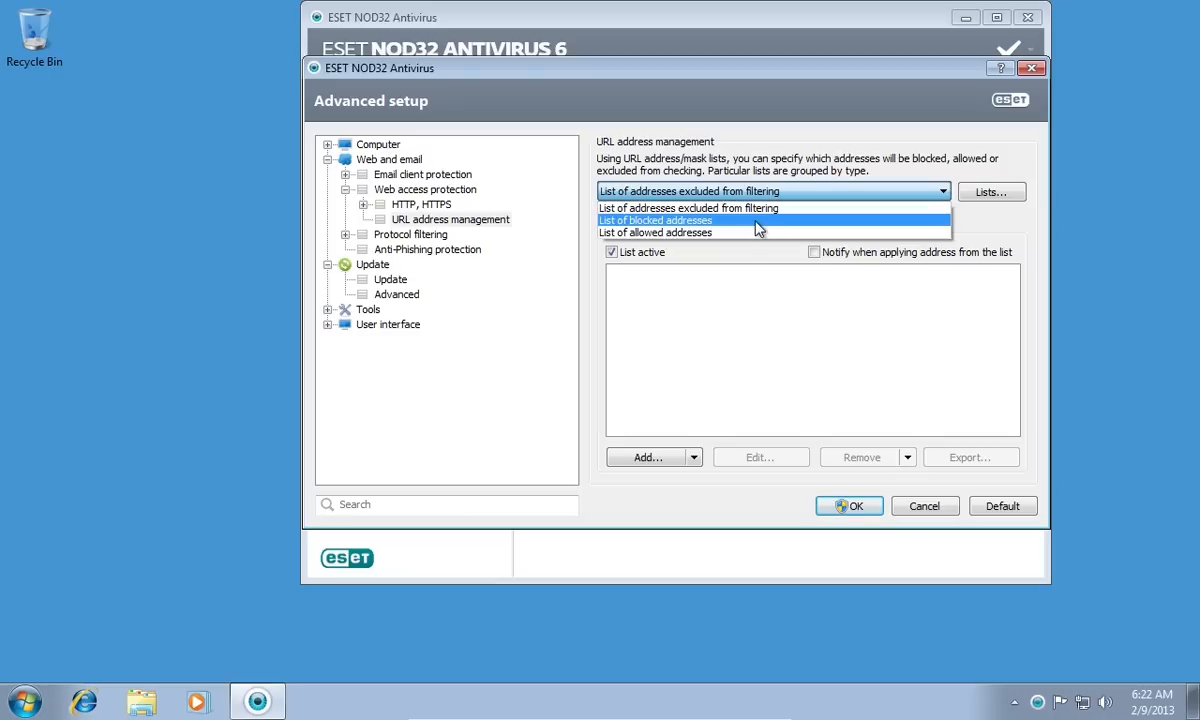
Remove google.com from the List of blocked addresses and confirm.
{"action": "left_click", "coordinate": [655, 220]}
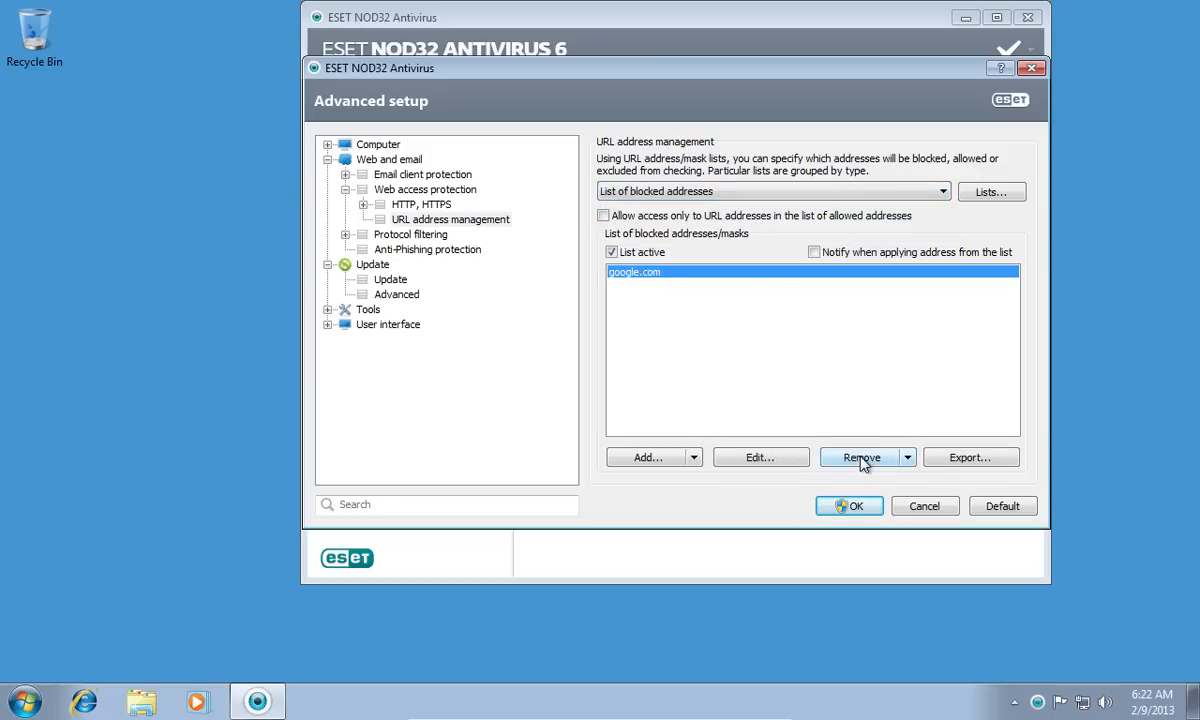
{"action": "left_click", "coordinate": [860, 457]}
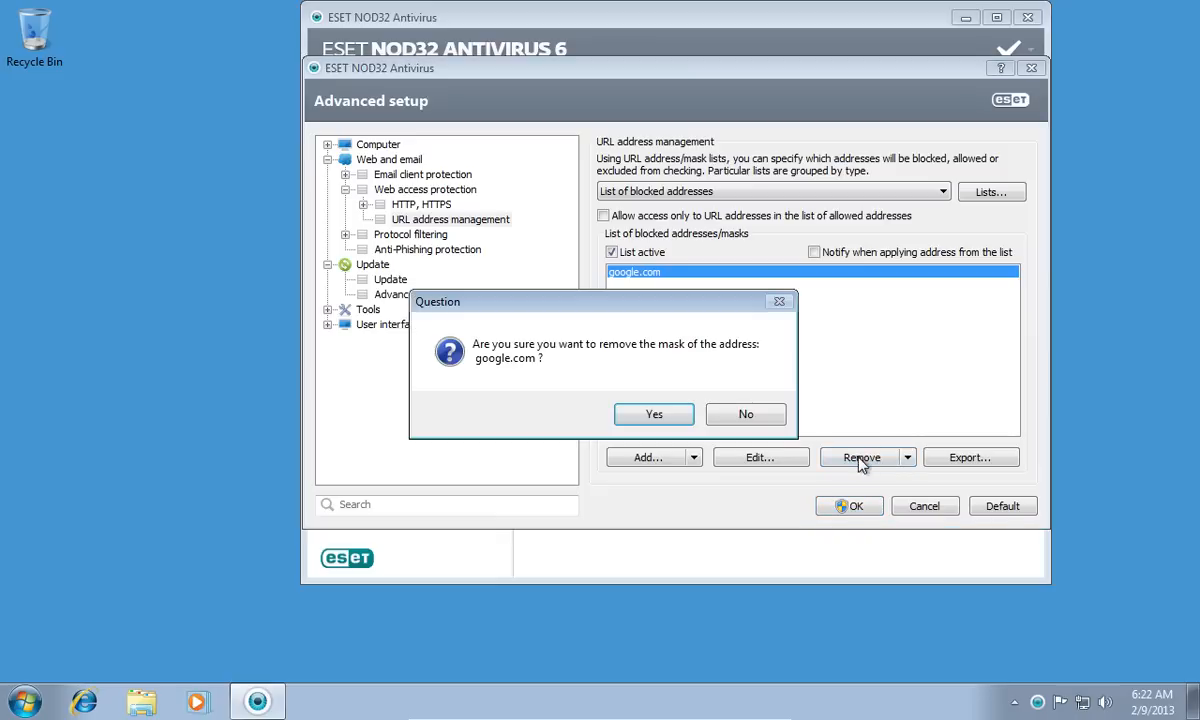
{"action": "mouse_move", "coordinate": [654, 414]}
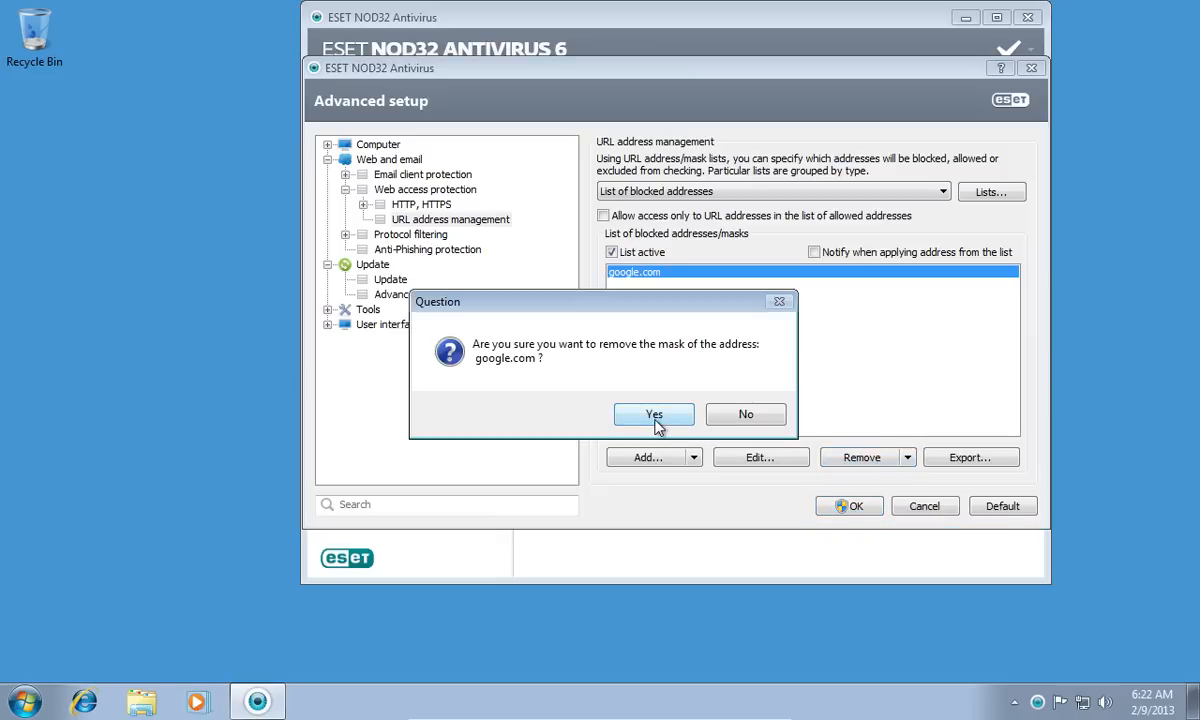
{"action": "left_click", "coordinate": [654, 414]}
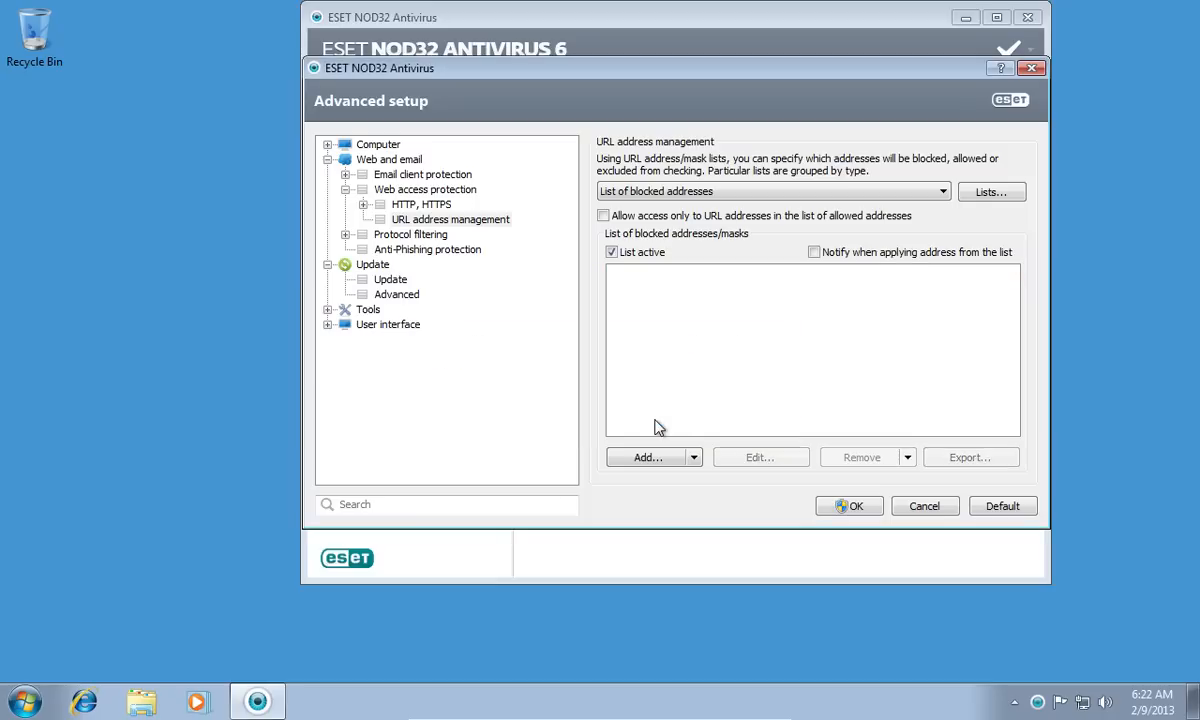
{"action": "mouse_move", "coordinate": [703, 243]}
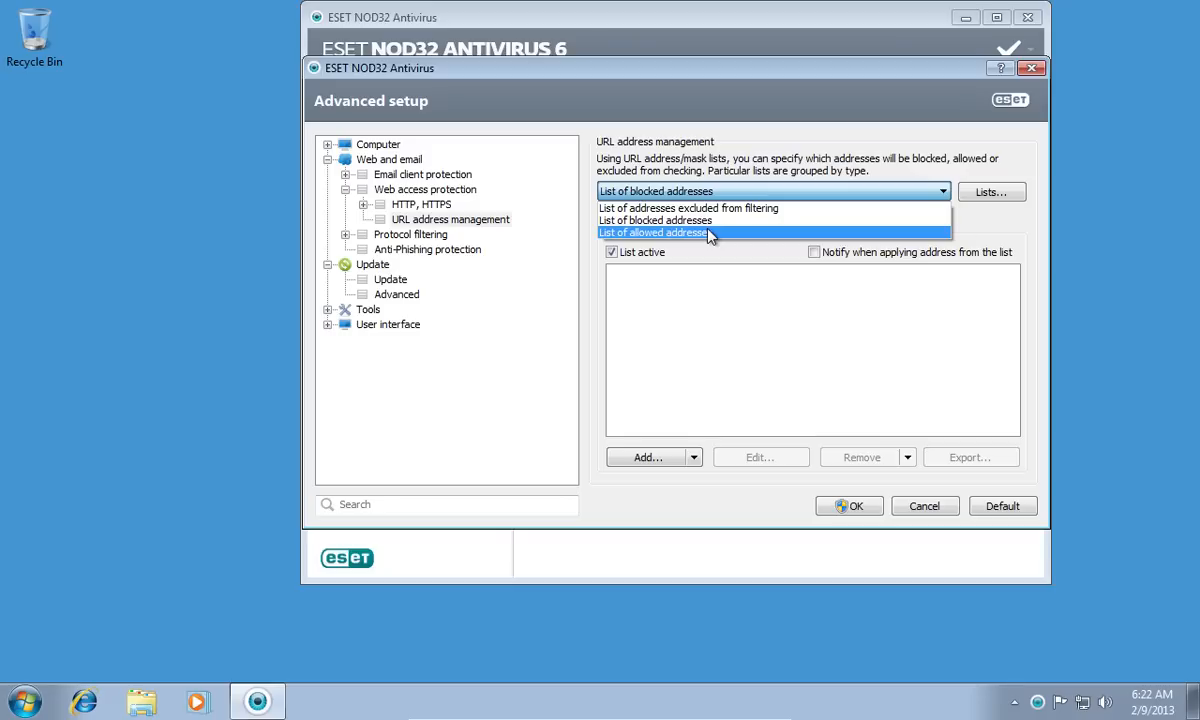
Add google.com to the List of allowed addresses.
{"action": "left_click", "coordinate": [654, 232]}
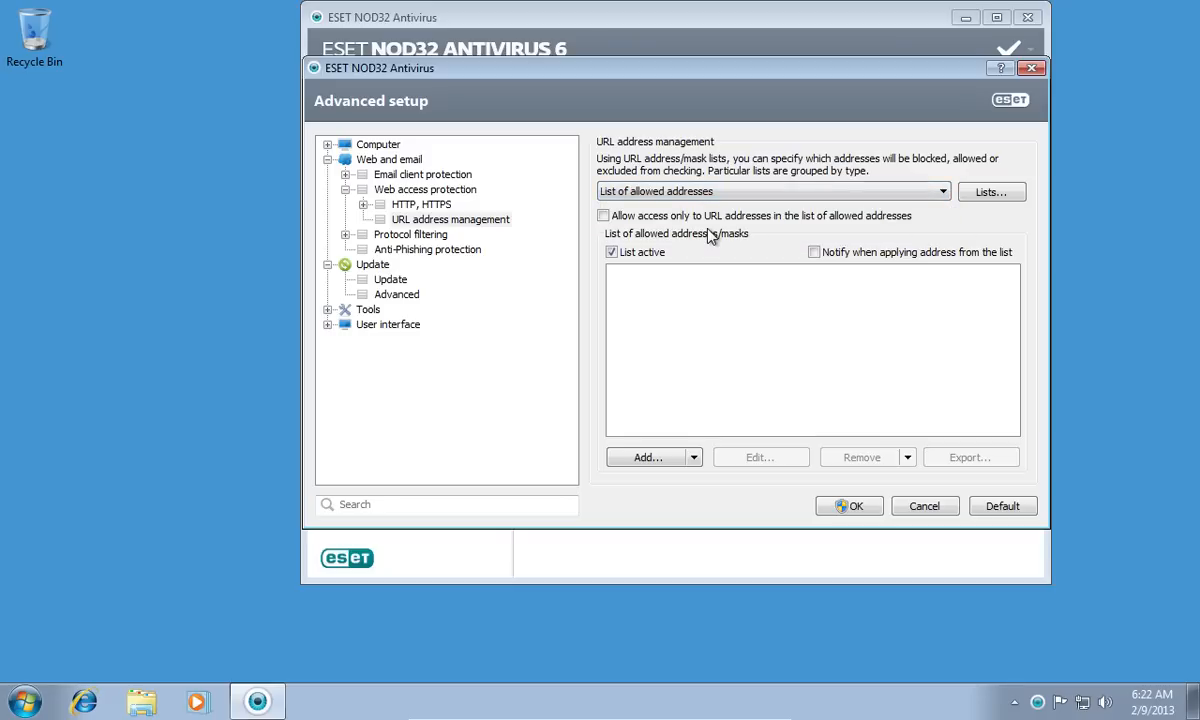
{"action": "left_click", "coordinate": [647, 457]}
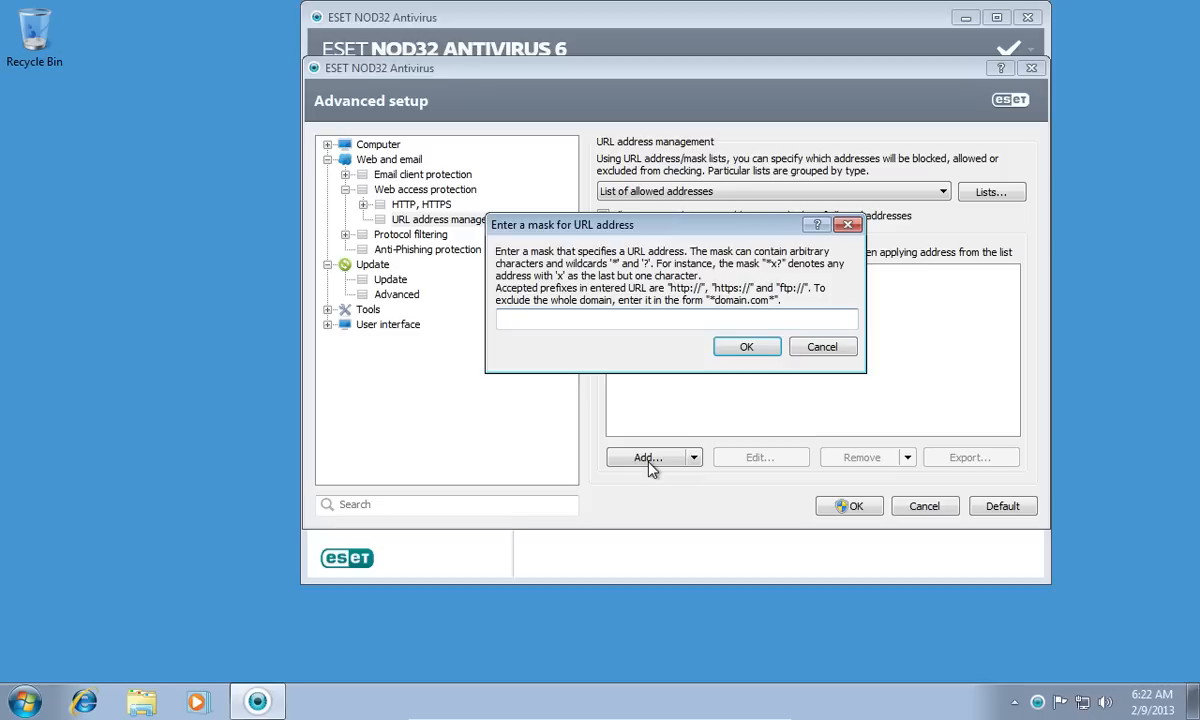
{"action": "type", "text": "googl"}
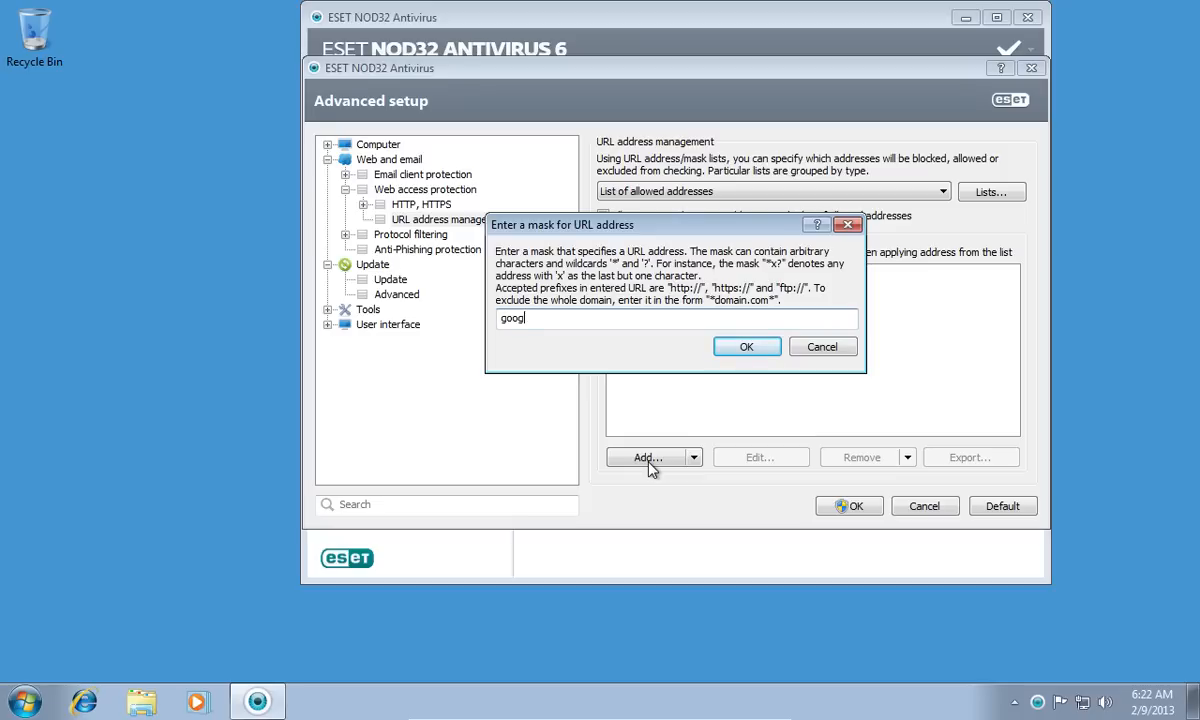
{"action": "type", "text": "le.com"}
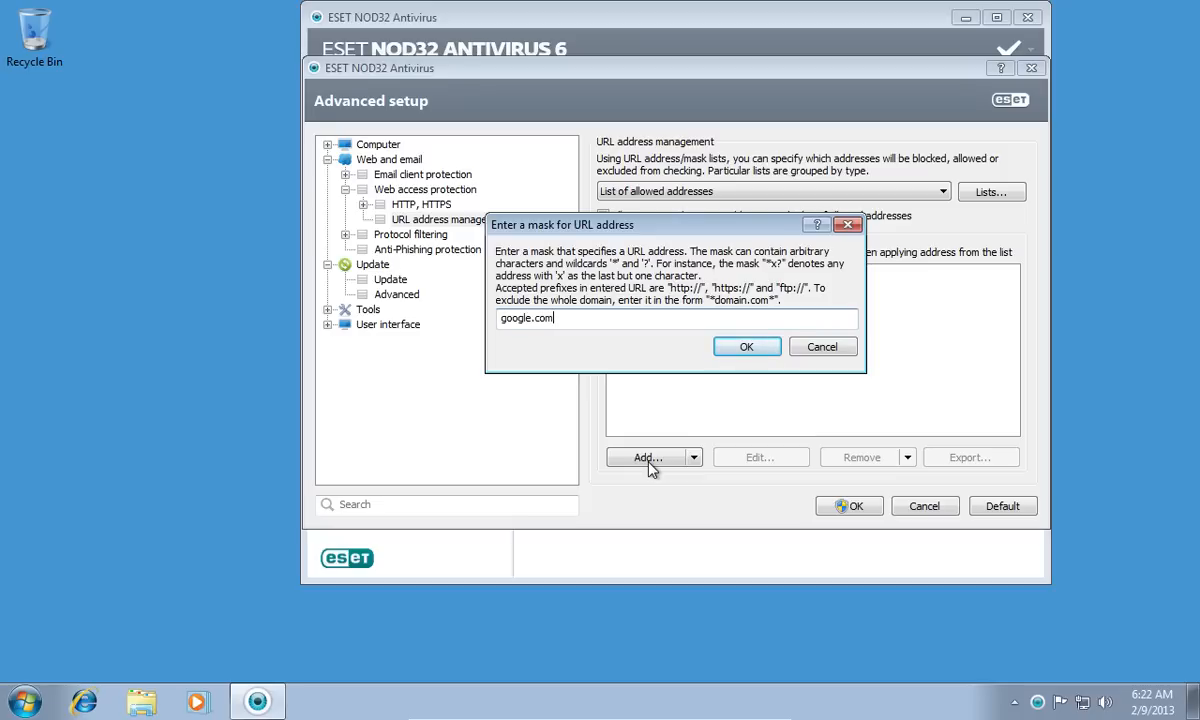
{"action": "left_click", "coordinate": [746, 346]}
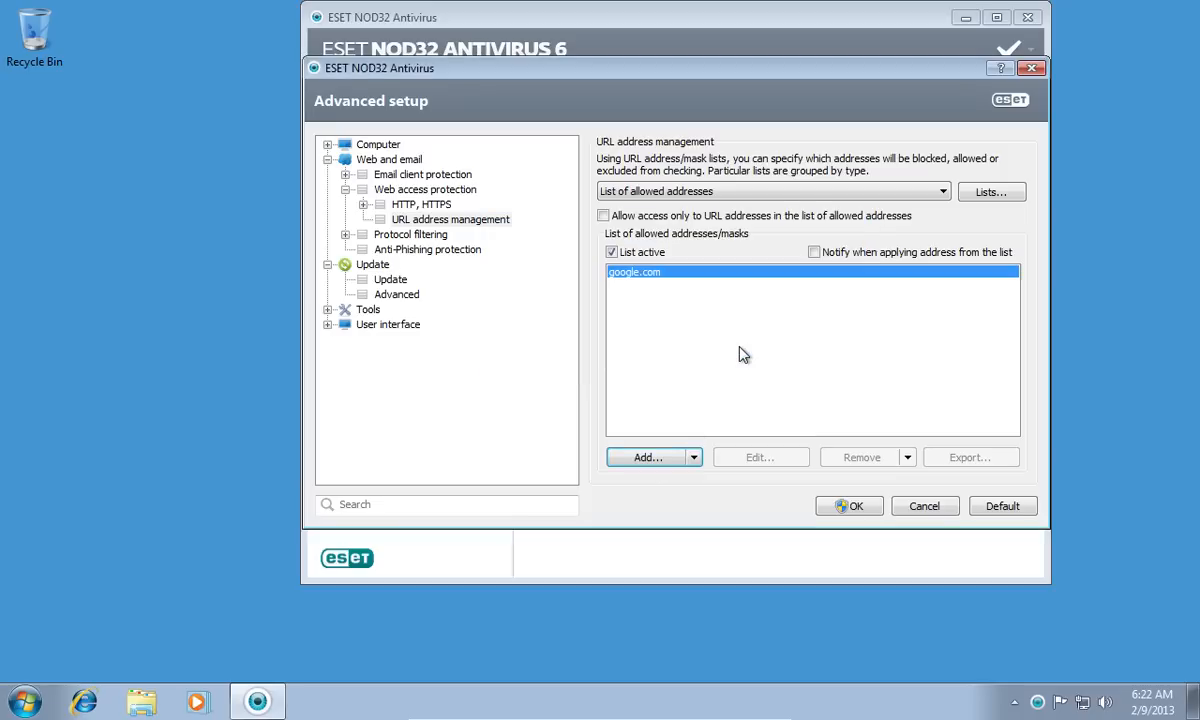
Save the Advanced setup settings with OK and close the antivirus window.
{"action": "left_click", "coordinate": [635, 271]}
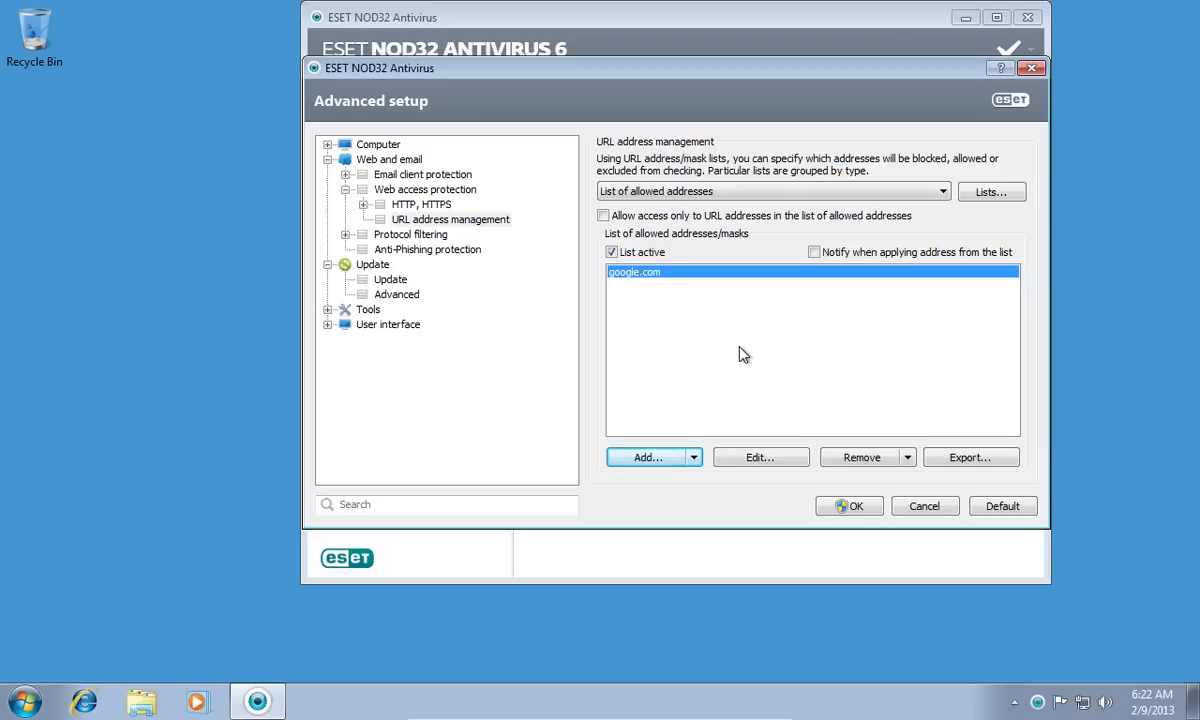
{"action": "mouse_move", "coordinate": [849, 505]}
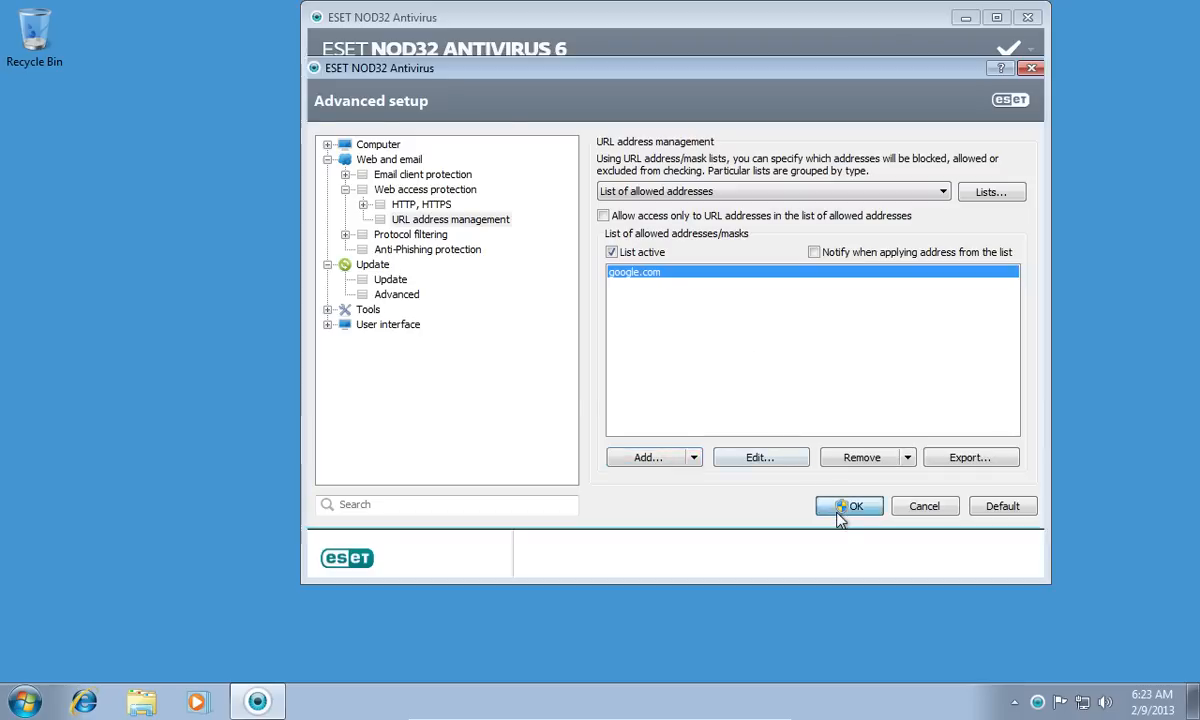
{"action": "left_click", "coordinate": [849, 505]}
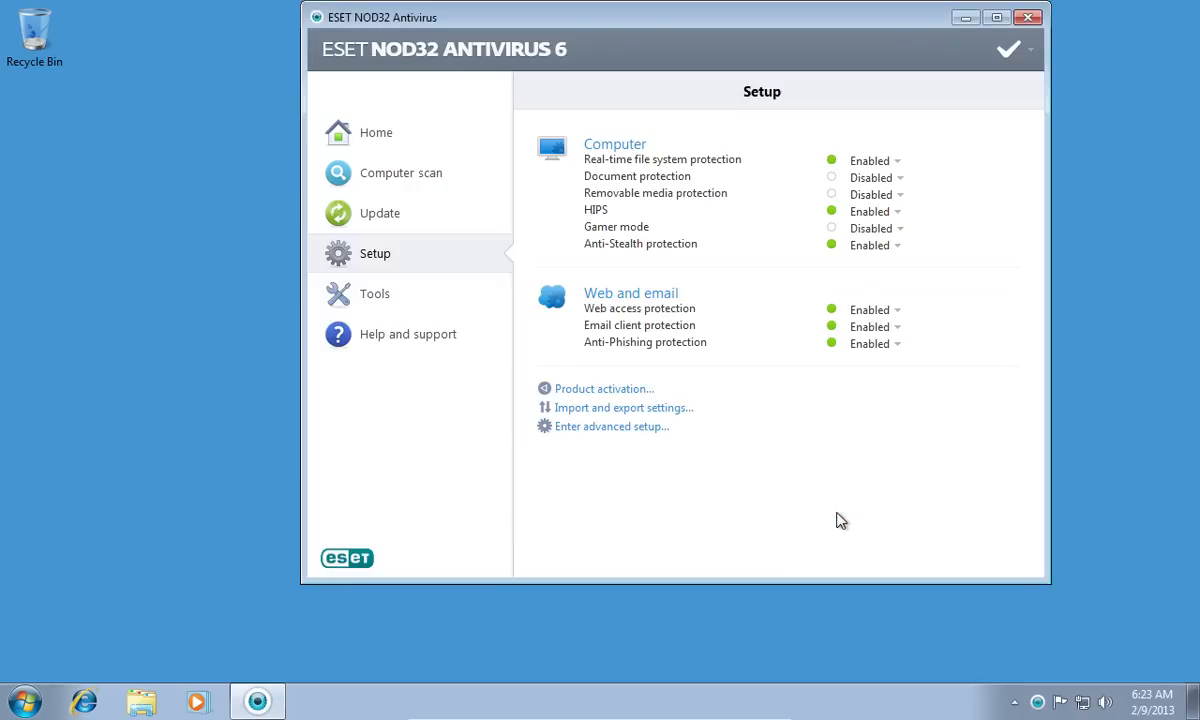
{"action": "left_click", "coordinate": [1028, 17]}
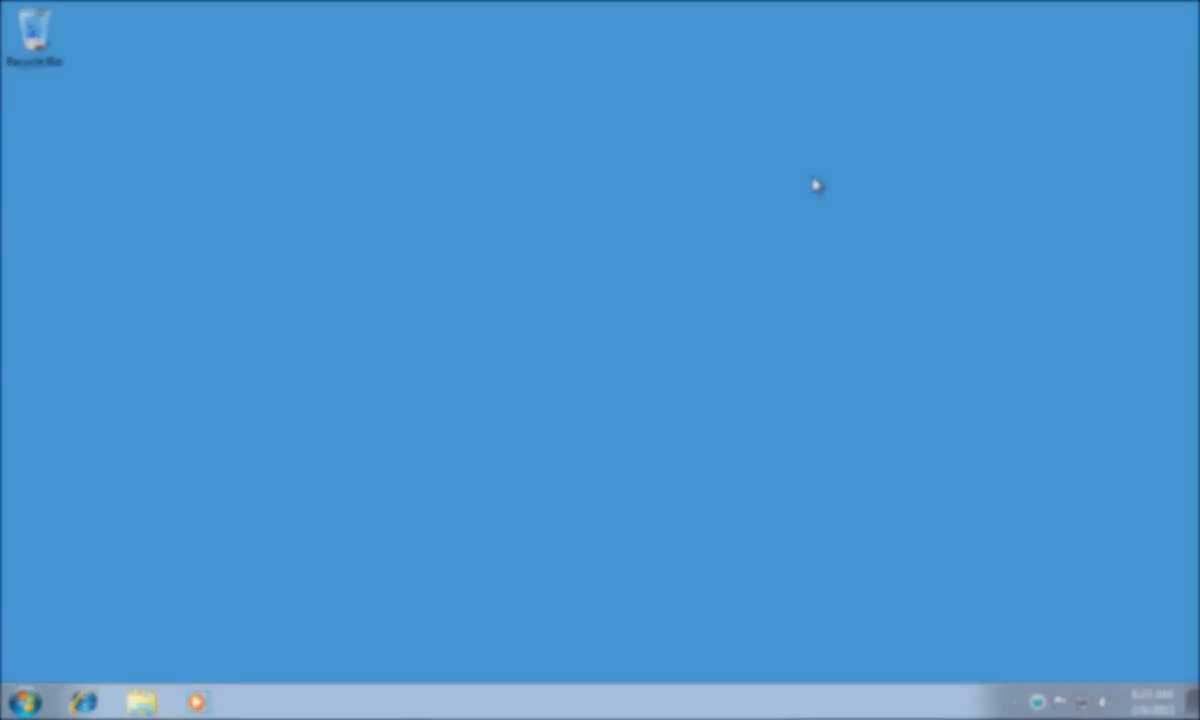